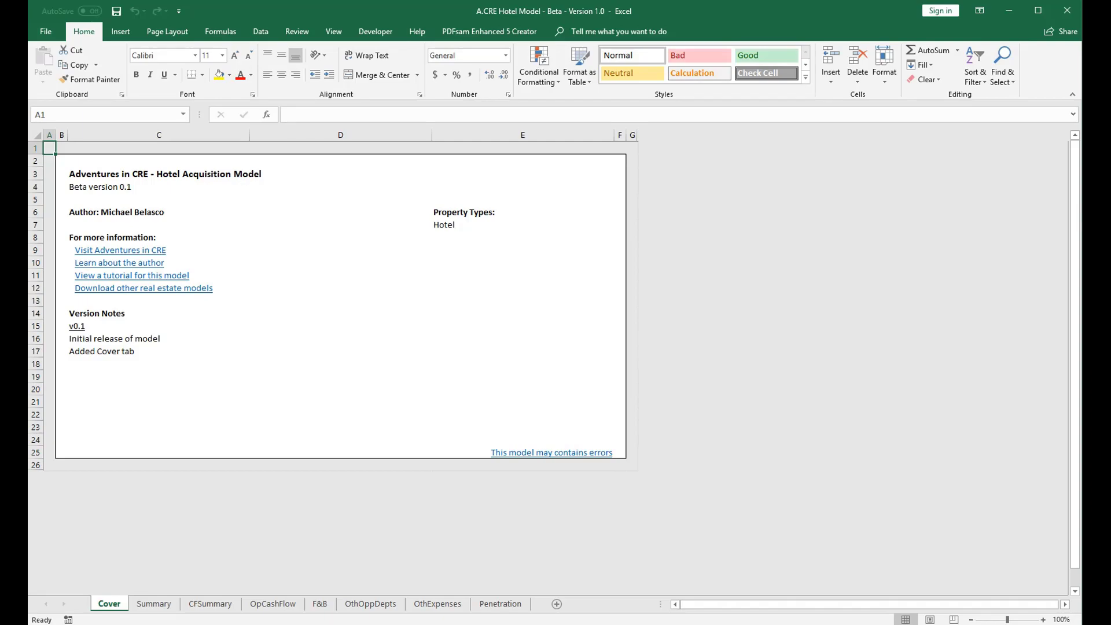
- Switch to the OthOppDepts sheet and review the Space Rental revenue and growth-method headers
{"action": "left_click", "coordinate": [369, 604]}
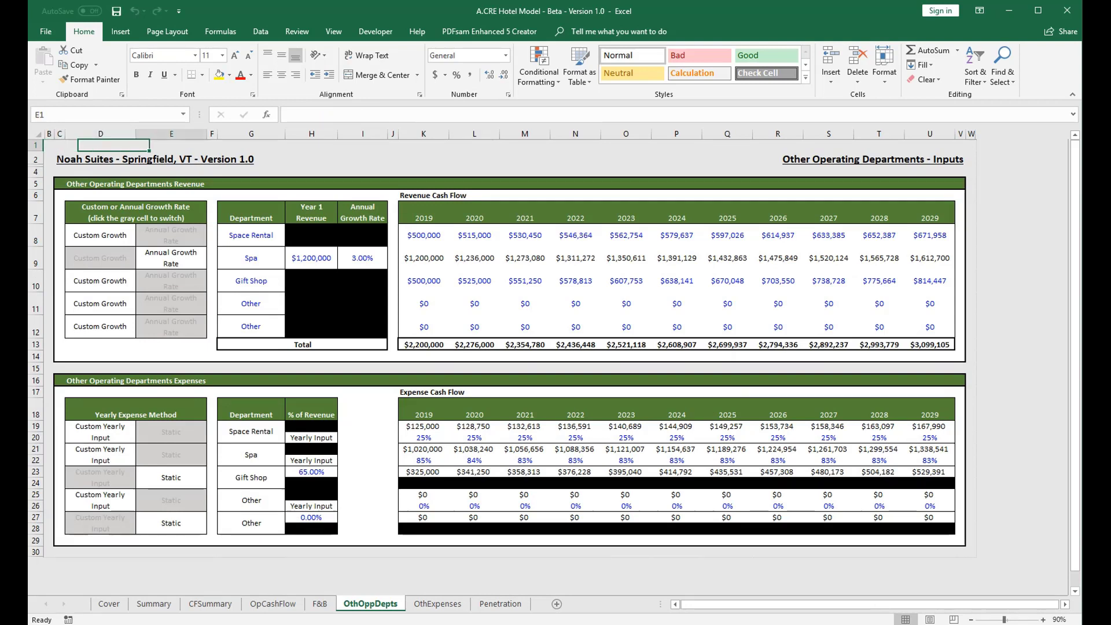
{"action": "left_click", "coordinate": [250, 217]}
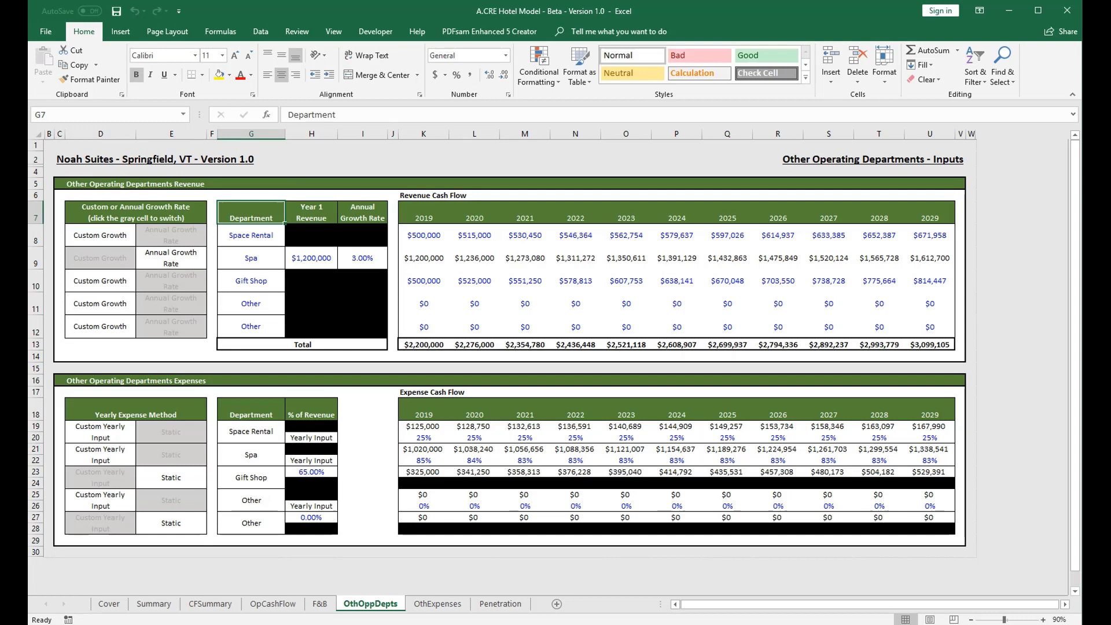
{"action": "left_click", "coordinate": [250, 236]}
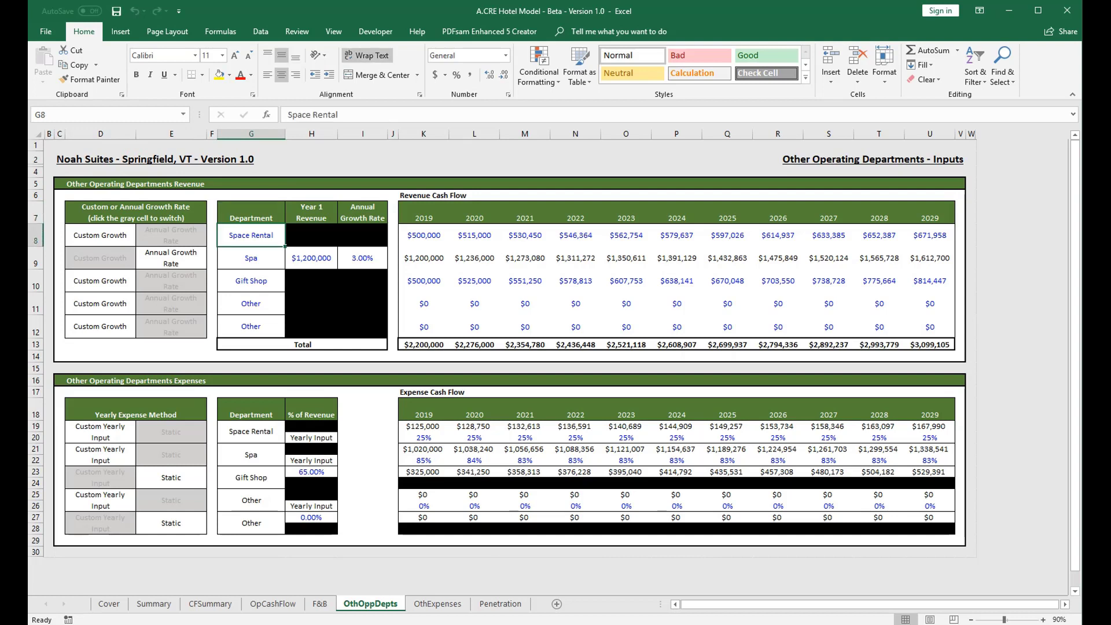
{"action": "left_click", "coordinate": [99, 235]}
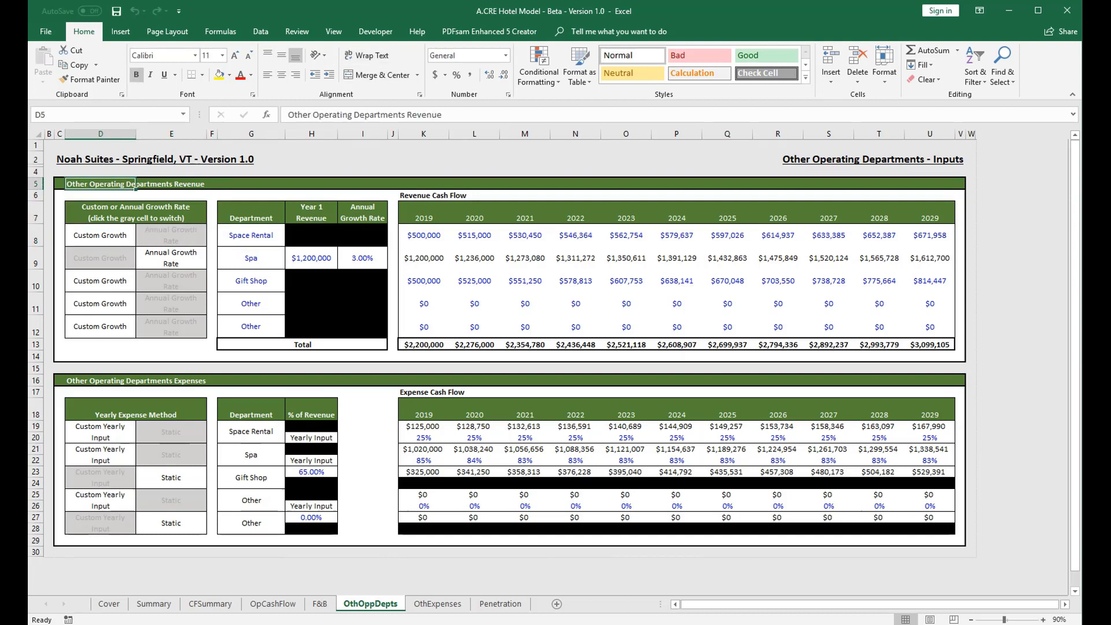
{"action": "left_click", "coordinate": [135, 207]}
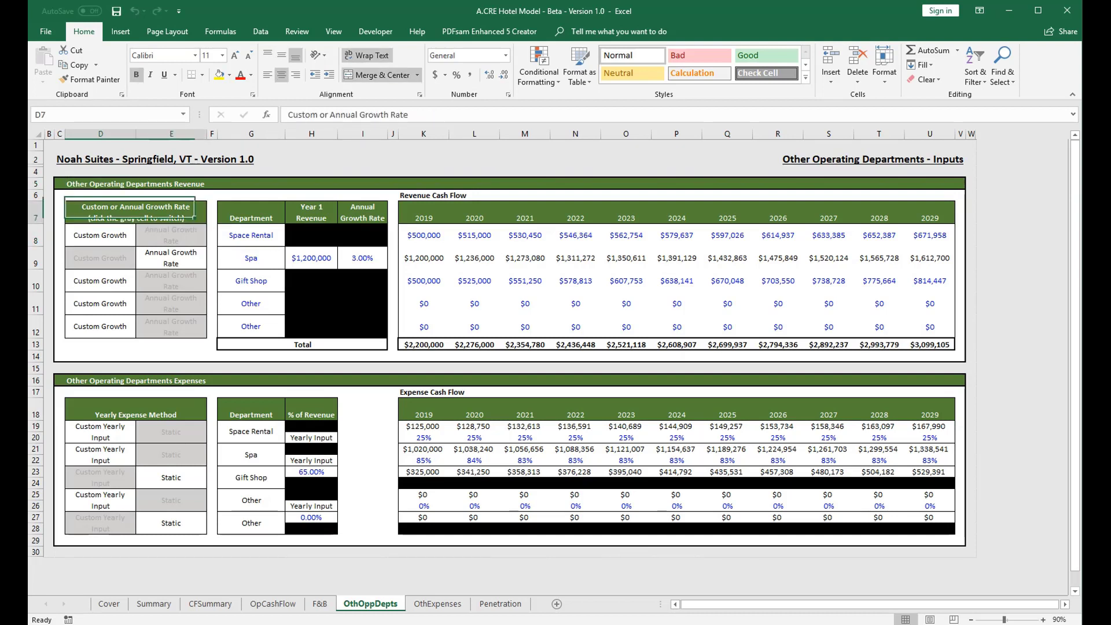
{"action": "left_click", "coordinate": [98, 380]}
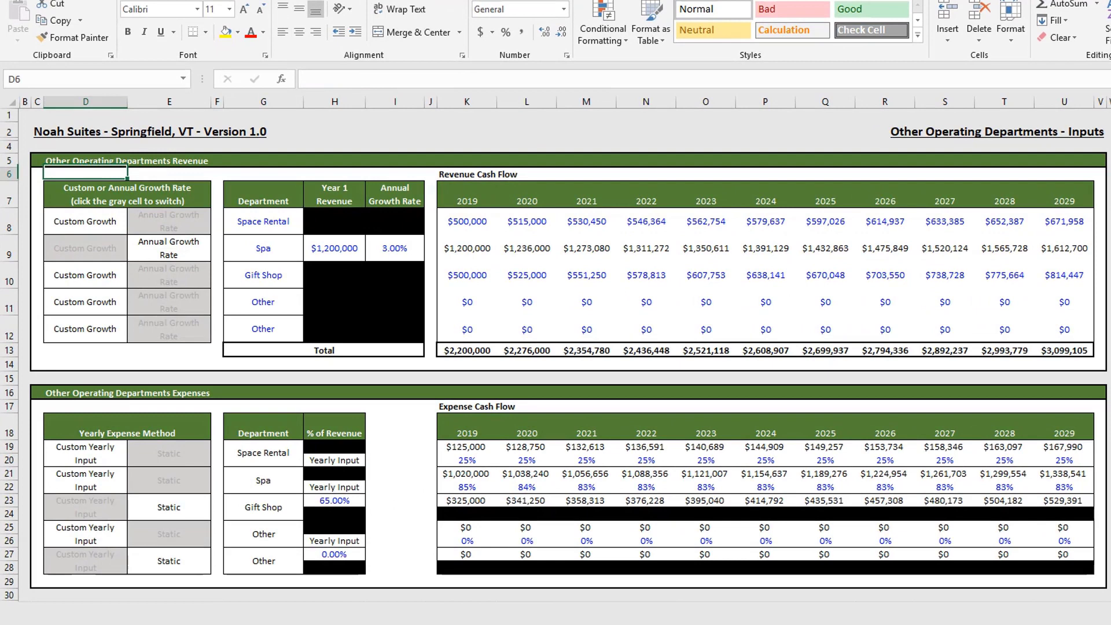
{"action": "left_click", "coordinate": [85, 221]}
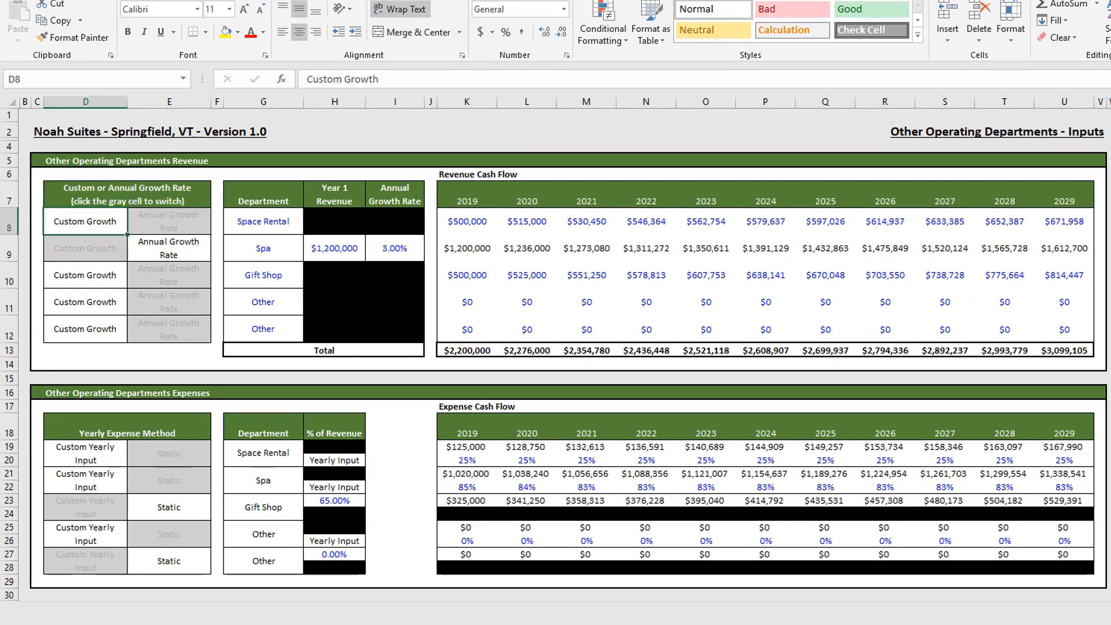
{"action": "left_click", "coordinate": [262, 221]}
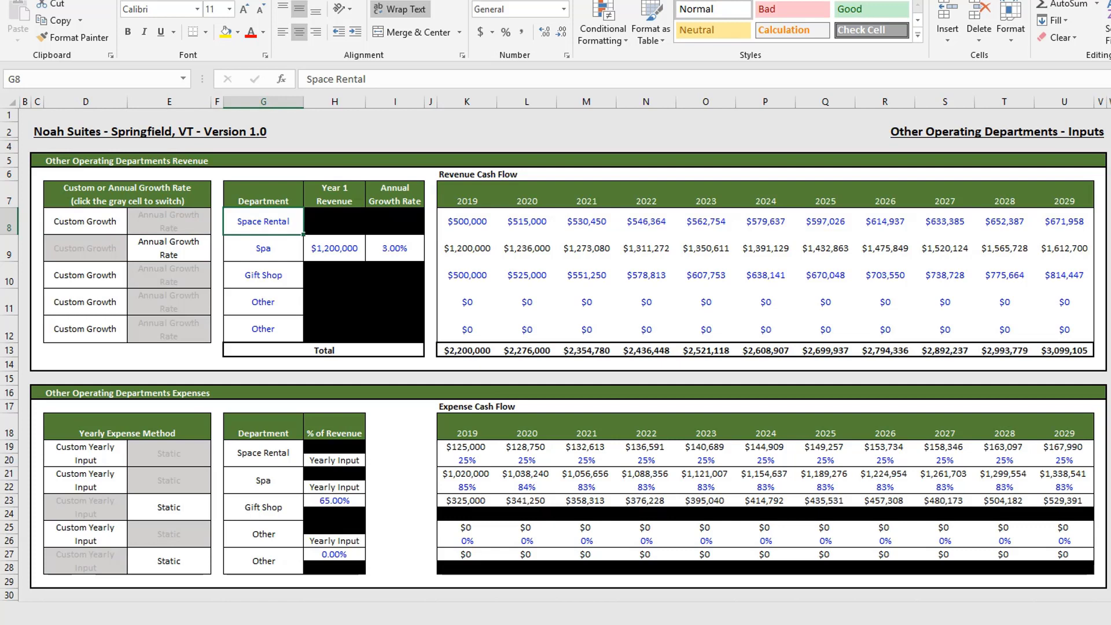
{"action": "left_click", "coordinate": [262, 249]}
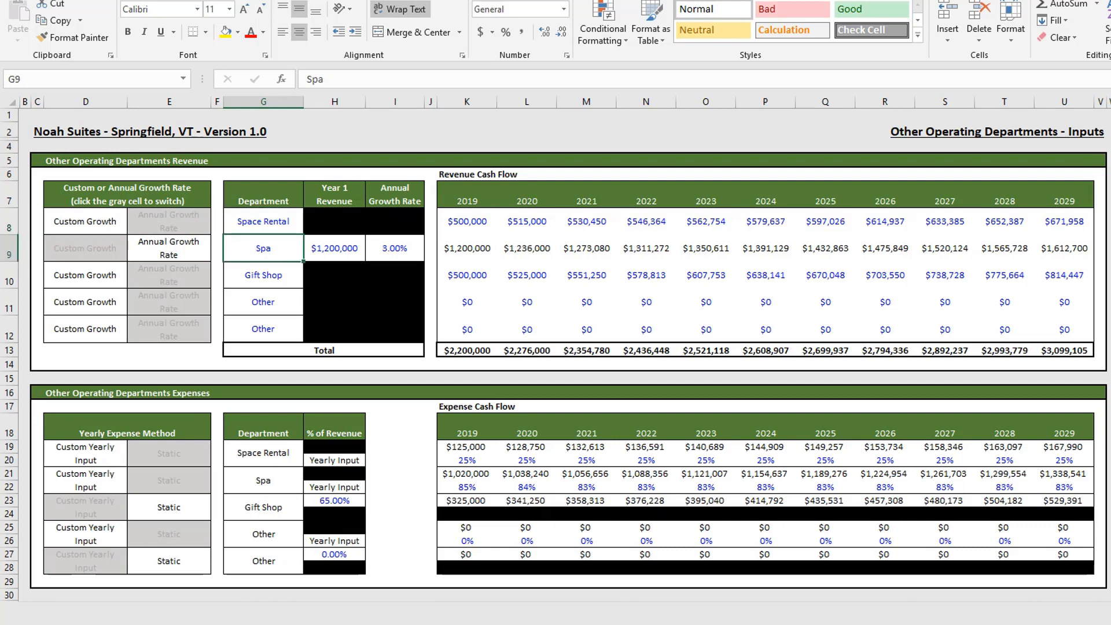
{"action": "left_click", "coordinate": [262, 221]}
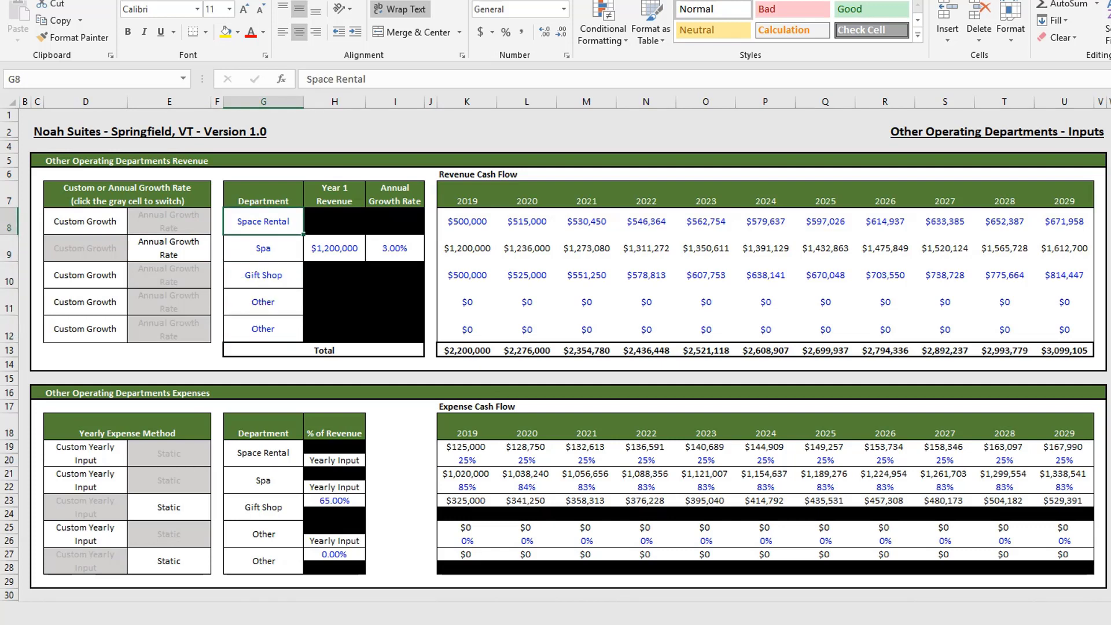
{"action": "left_click", "coordinate": [262, 247]}
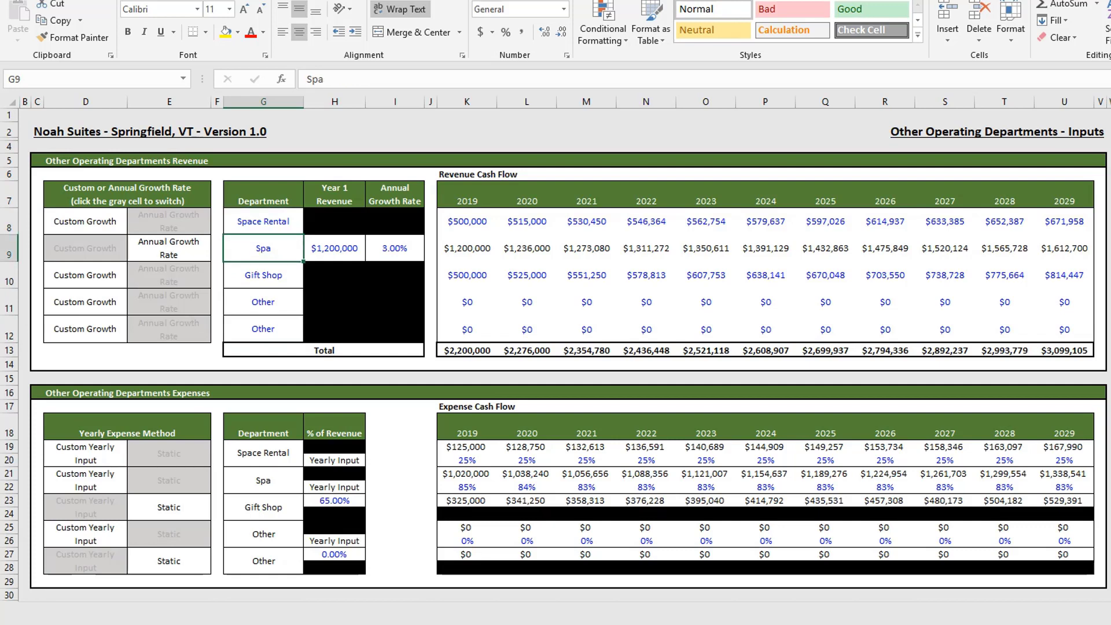
{"action": "left_click", "coordinate": [263, 221]}
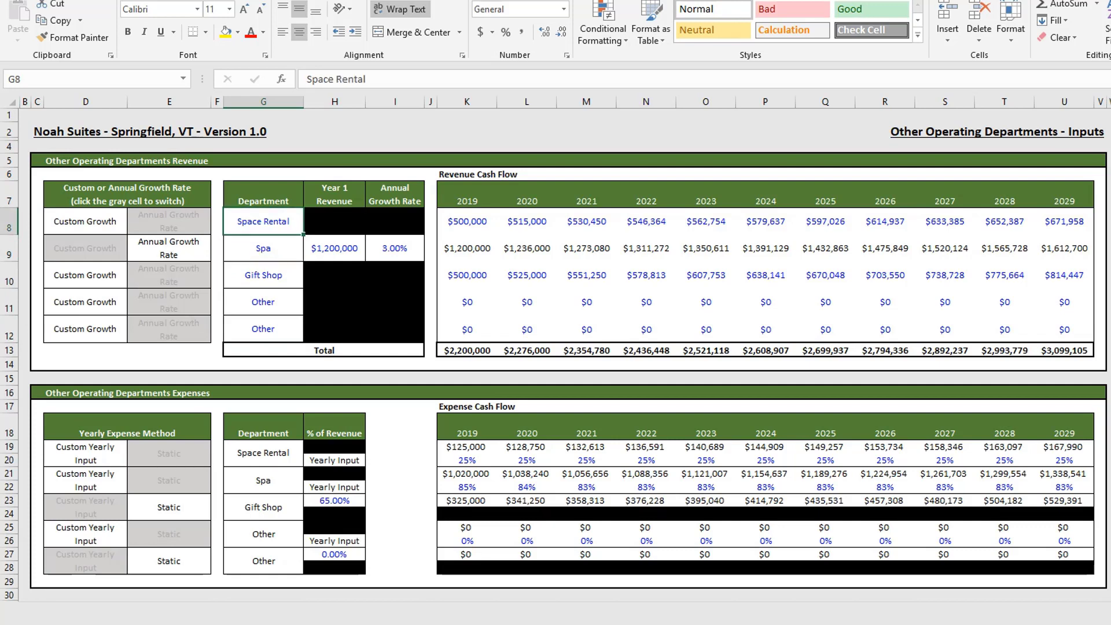
{"action": "left_click", "coordinate": [262, 248]}
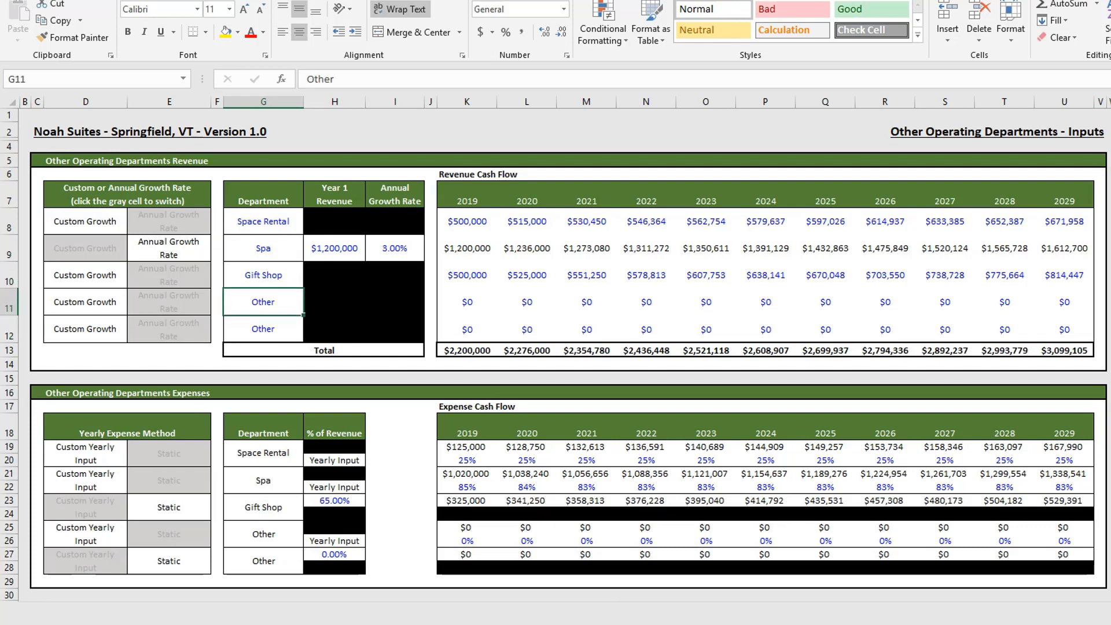
{"action": "left_click", "coordinate": [262, 329]}
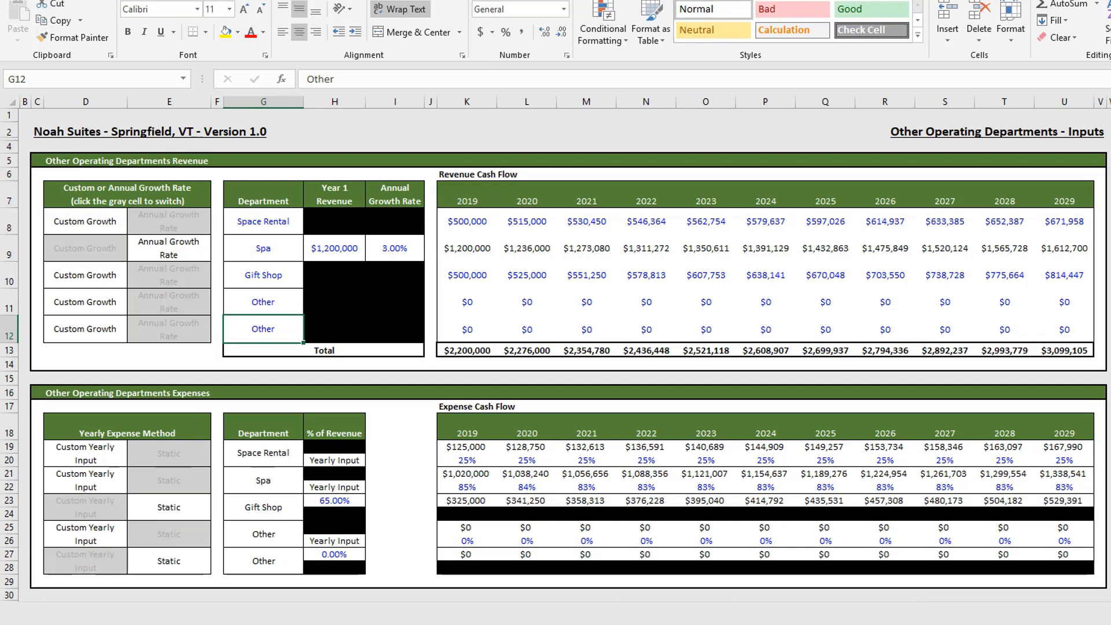
{"action": "left_click", "coordinate": [262, 275]}
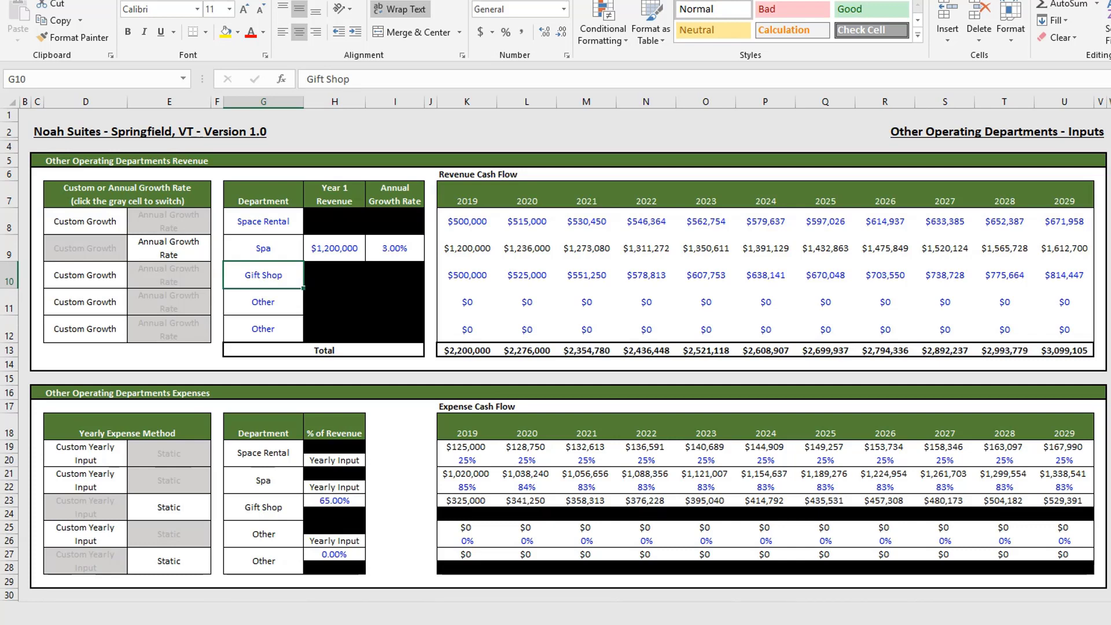
{"action": "left_click", "coordinate": [262, 221]}
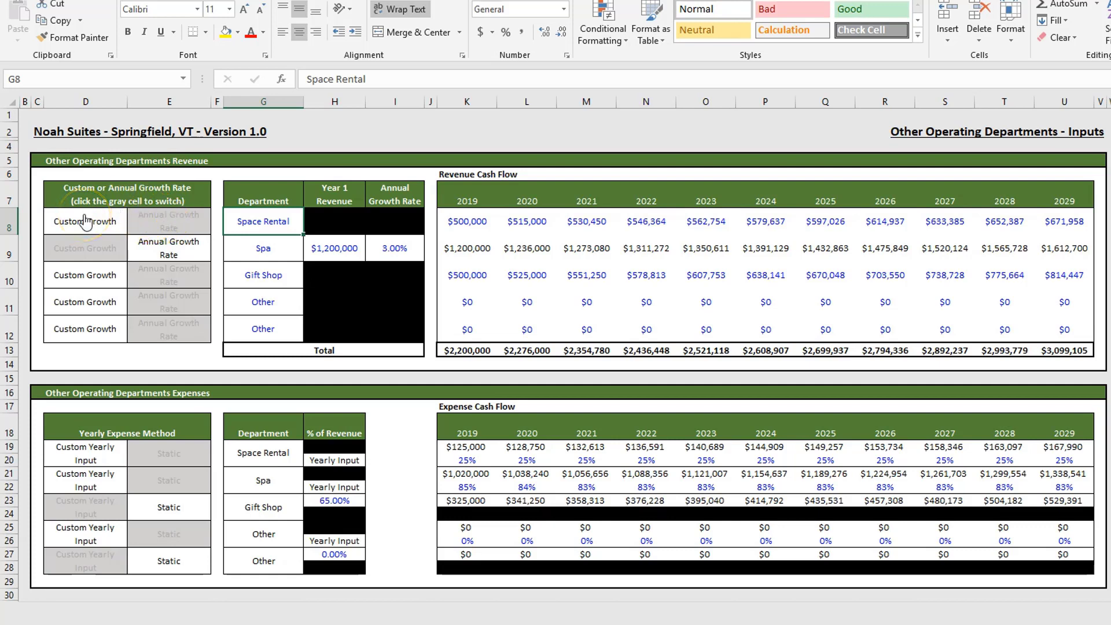
{"action": "left_click", "coordinate": [335, 221]}
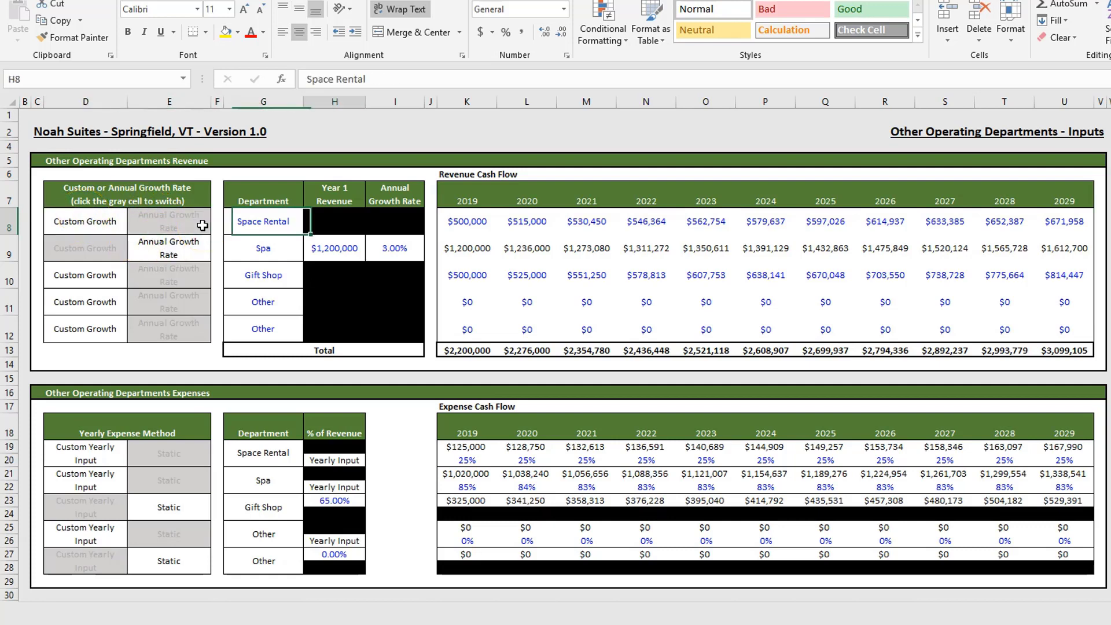
{"action": "left_click", "coordinate": [526, 221]}
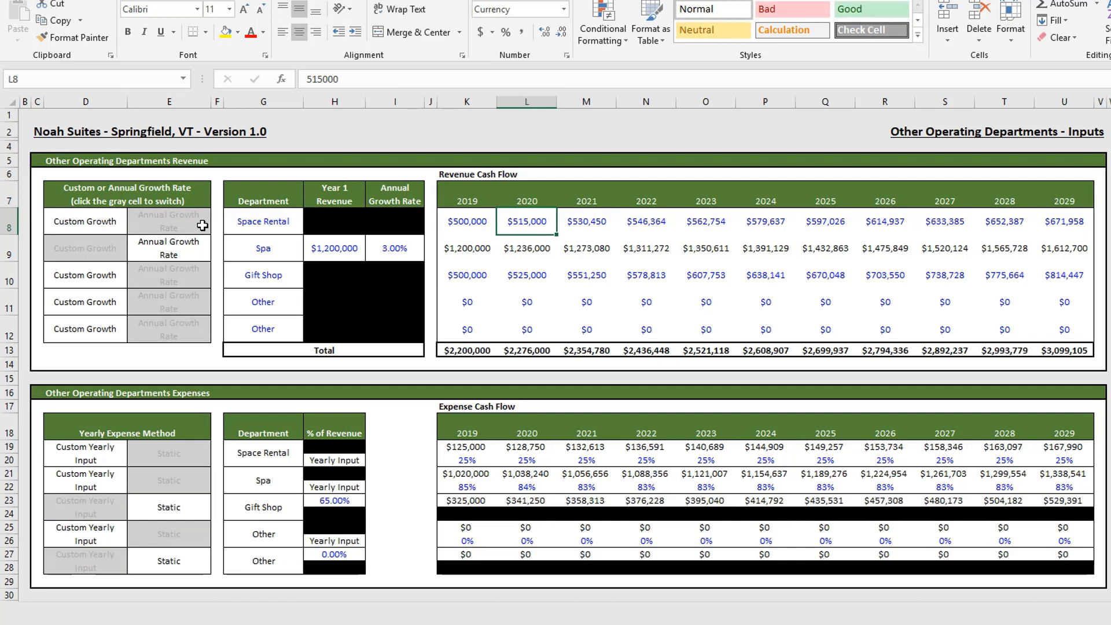
{"action": "left_click", "coordinate": [704, 221]}
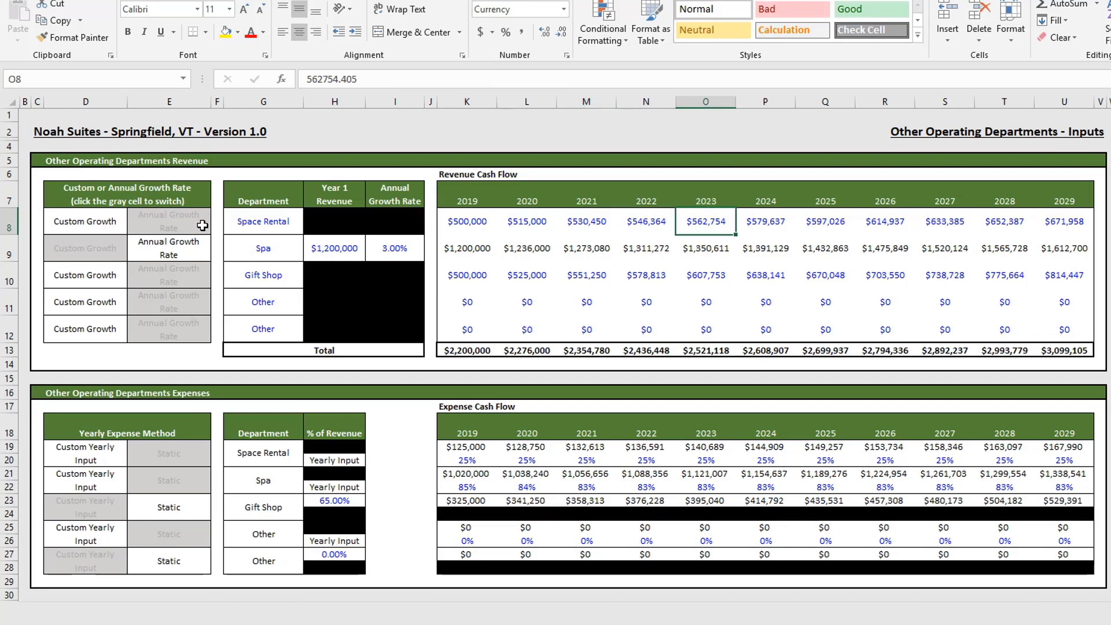
{"action": "left_click", "coordinate": [262, 221]}
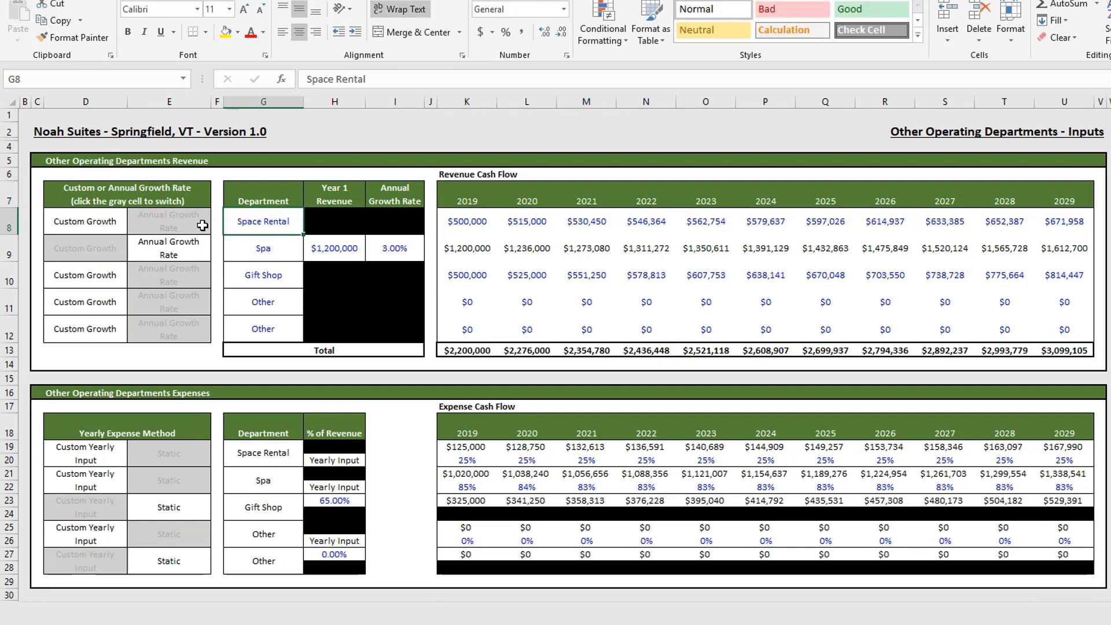
{"action": "left_click", "coordinate": [169, 220]}
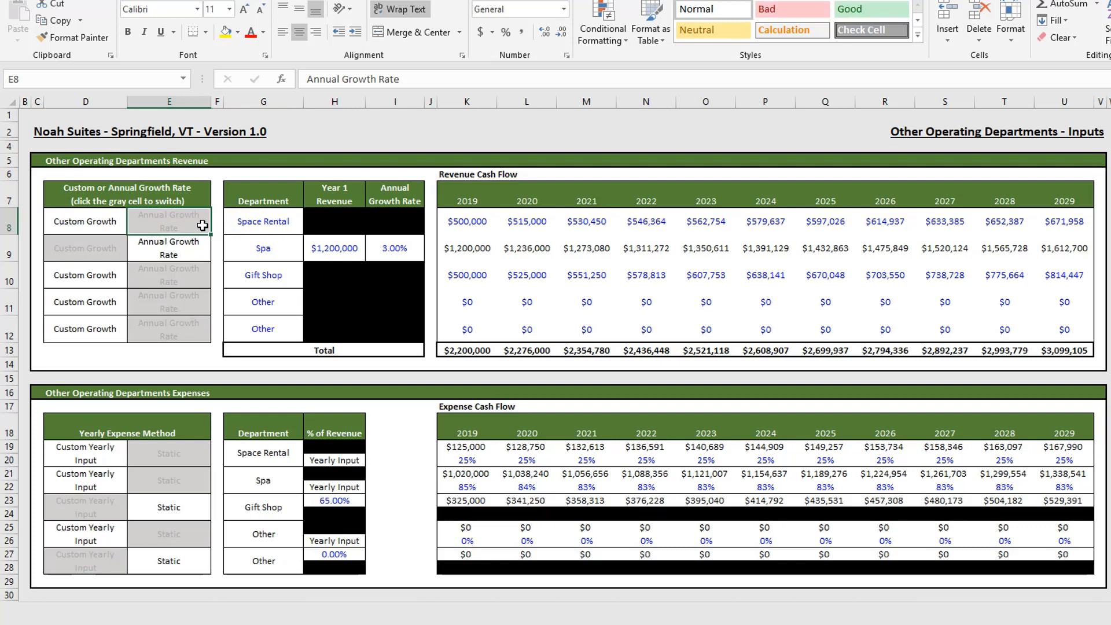
{"action": "left_click", "coordinate": [168, 221]}
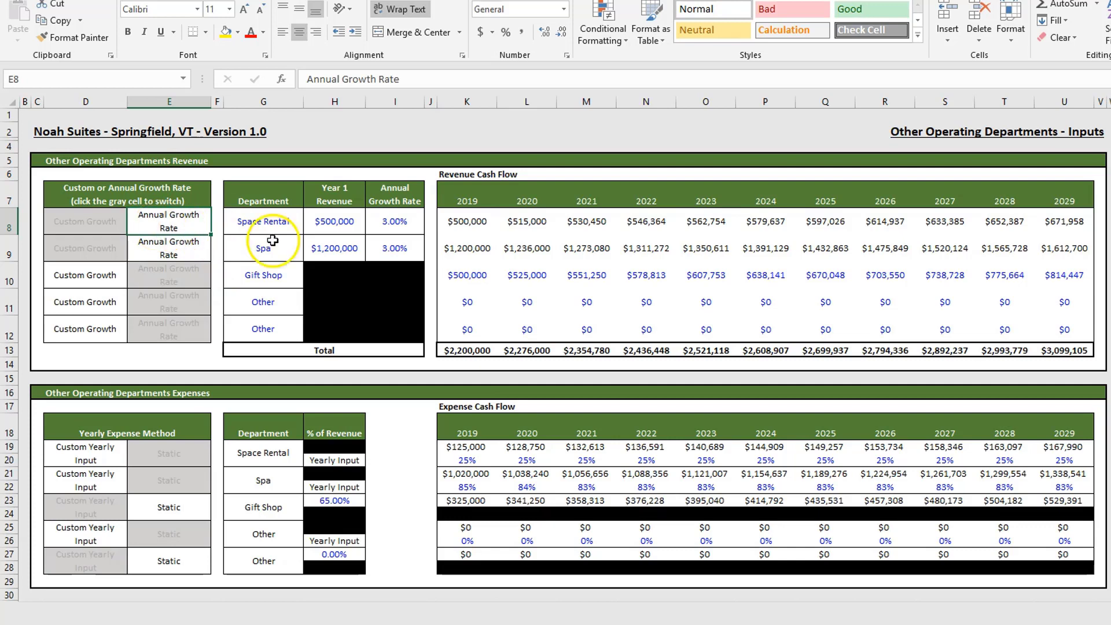
{"action": "left_click", "coordinate": [333, 221]}
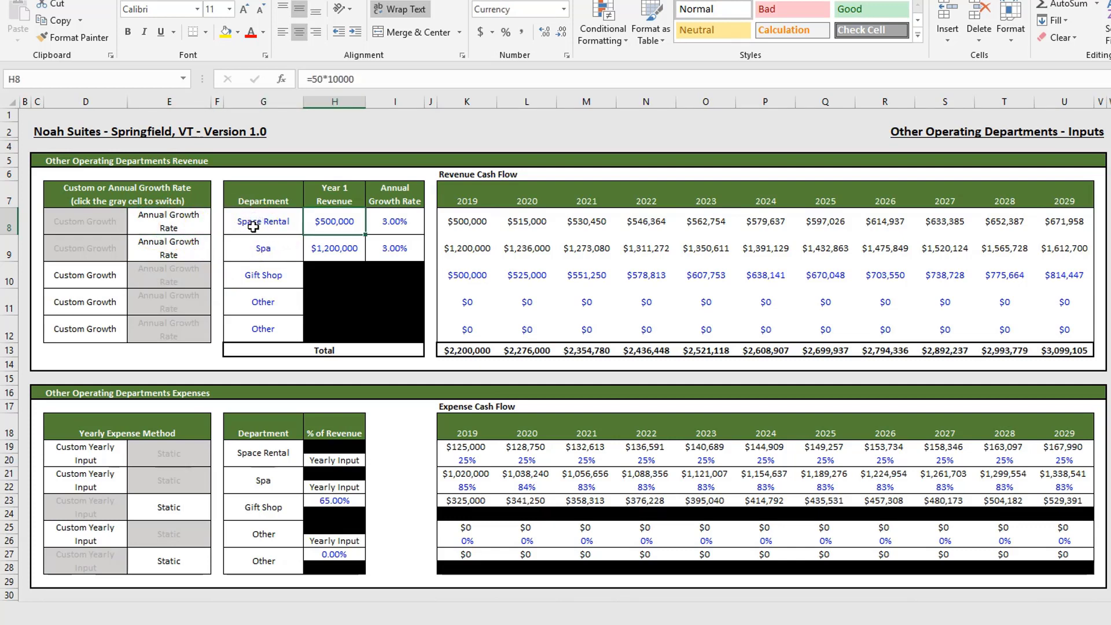
{"action": "left_click", "coordinate": [395, 221]}
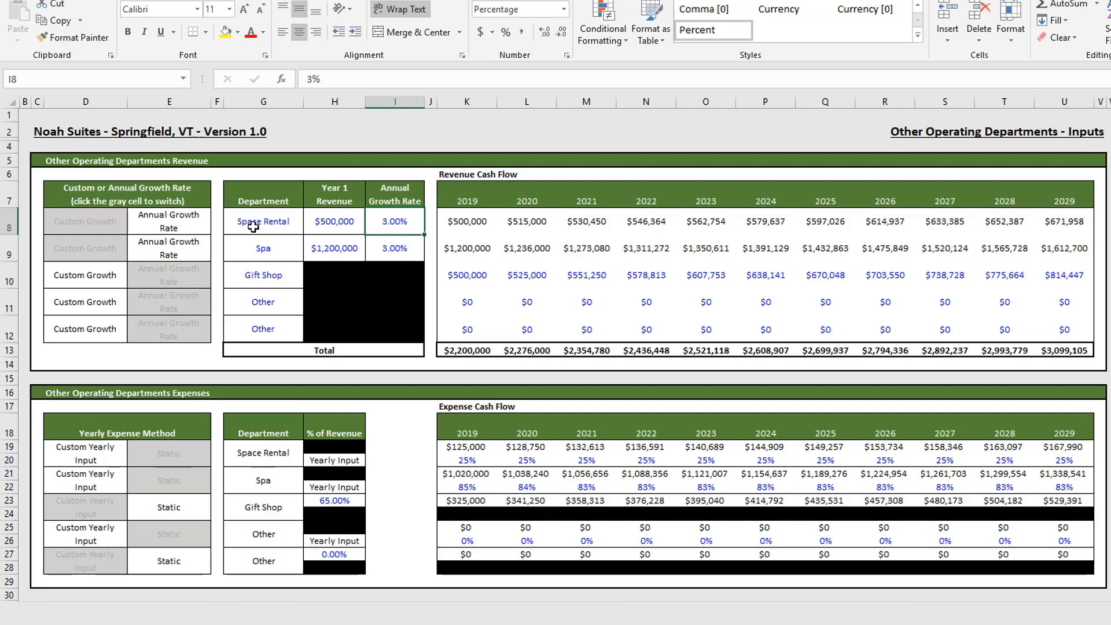
{"action": "left_click", "coordinate": [263, 221]}
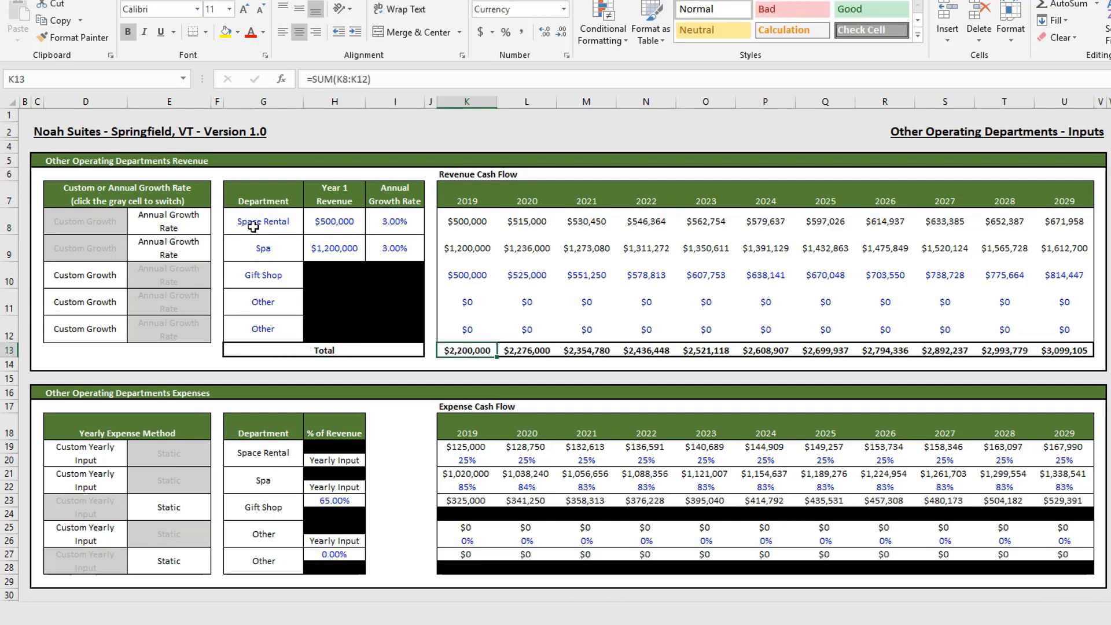
{"action": "left_click", "coordinate": [526, 349]}
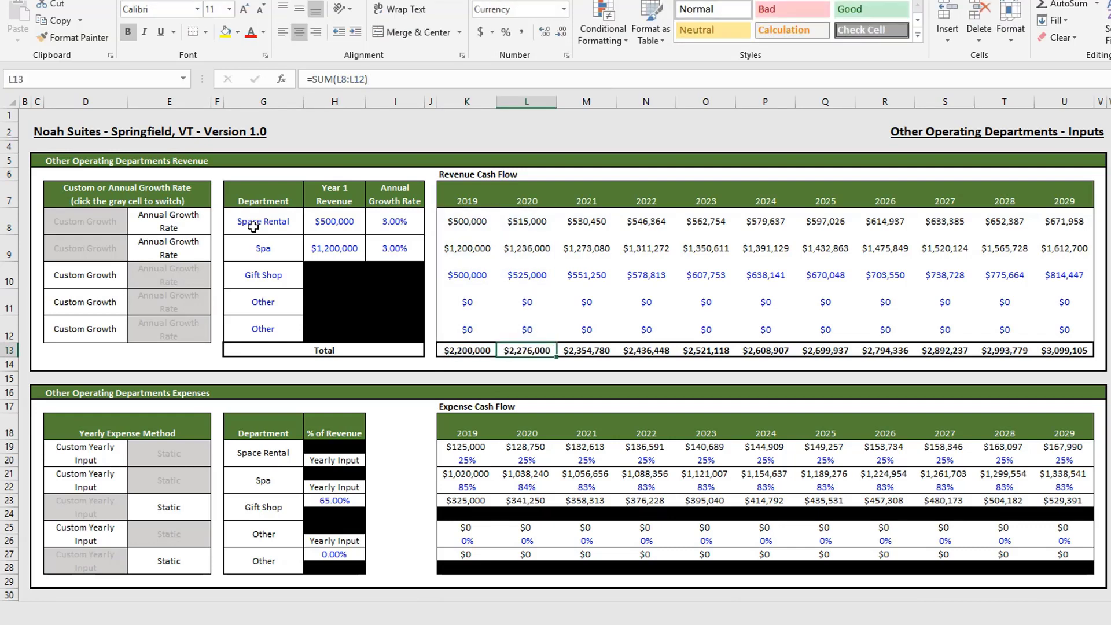
{"action": "left_click", "coordinate": [224, 350]}
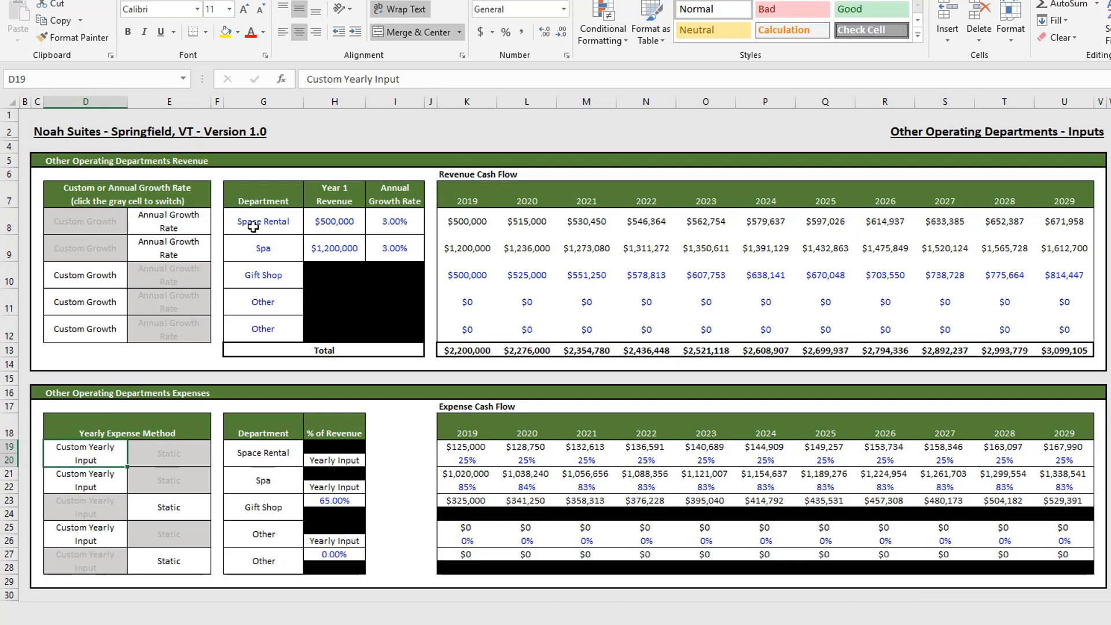
{"action": "left_click", "coordinate": [169, 480]}
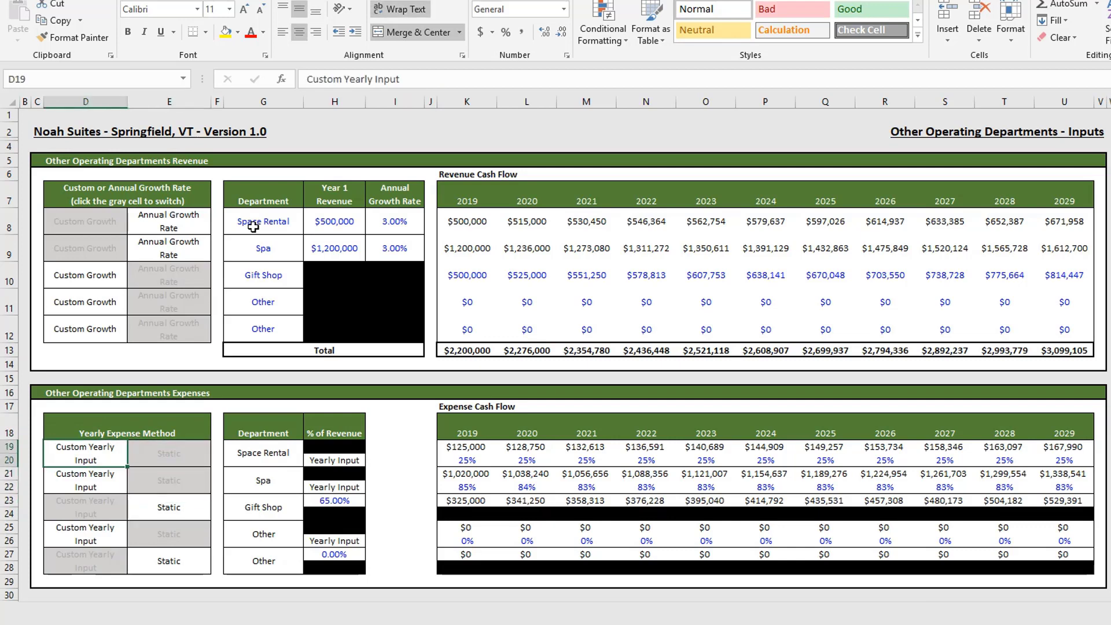
{"action": "mouse_move", "coordinate": [129, 414]}
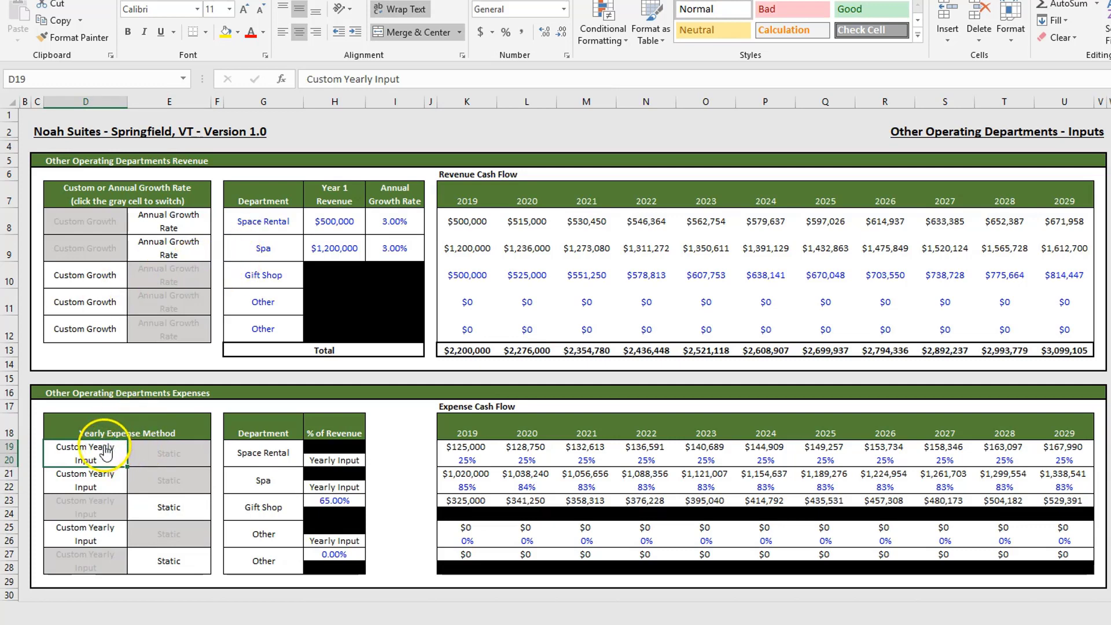
{"action": "mouse_move", "coordinate": [218, 437]}
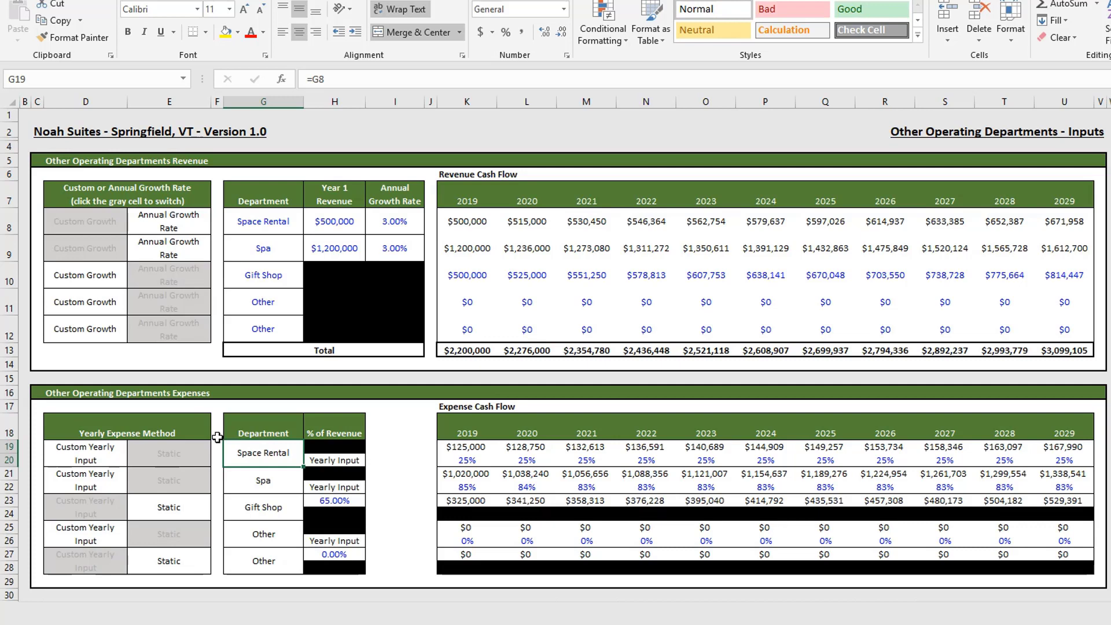
{"action": "left_click", "coordinate": [467, 460]}
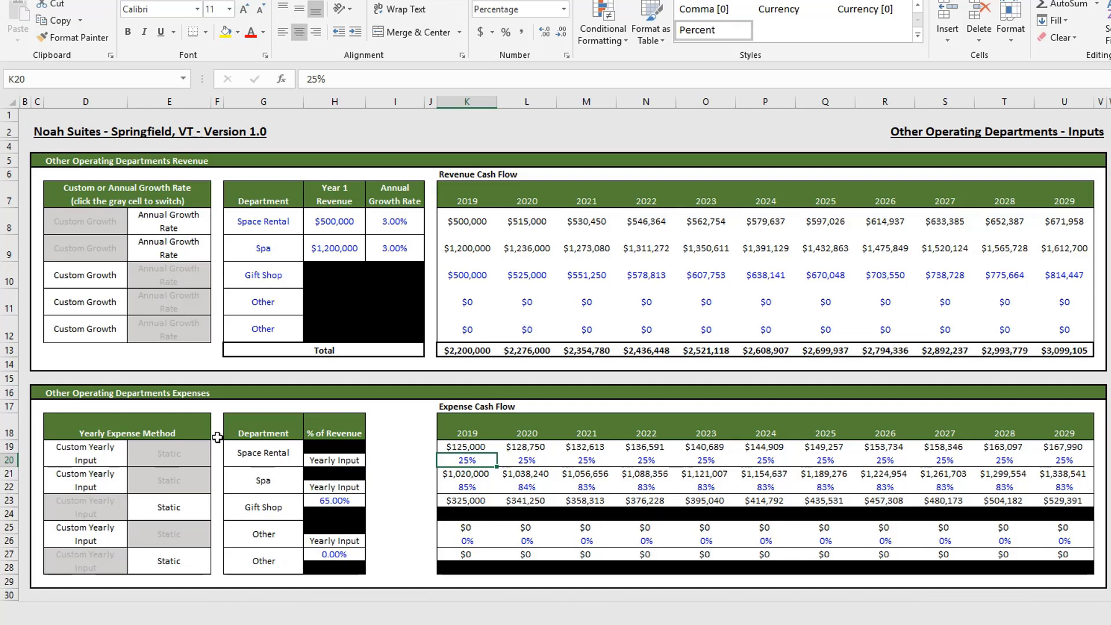
{"action": "left_click", "coordinate": [466, 446]}
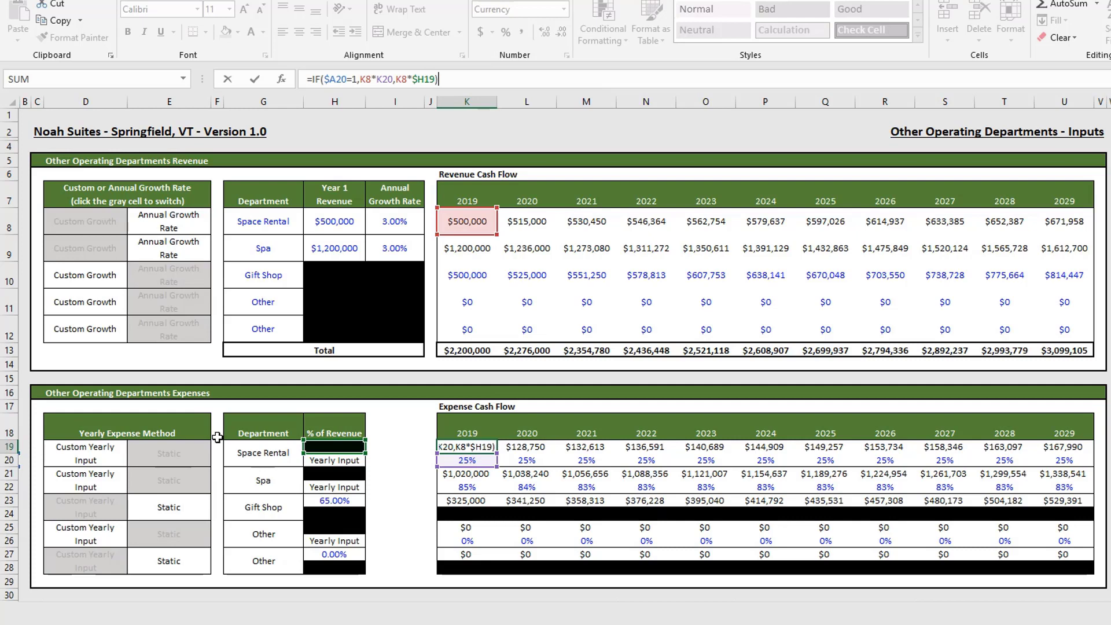
{"action": "left_click", "coordinate": [527, 460]}
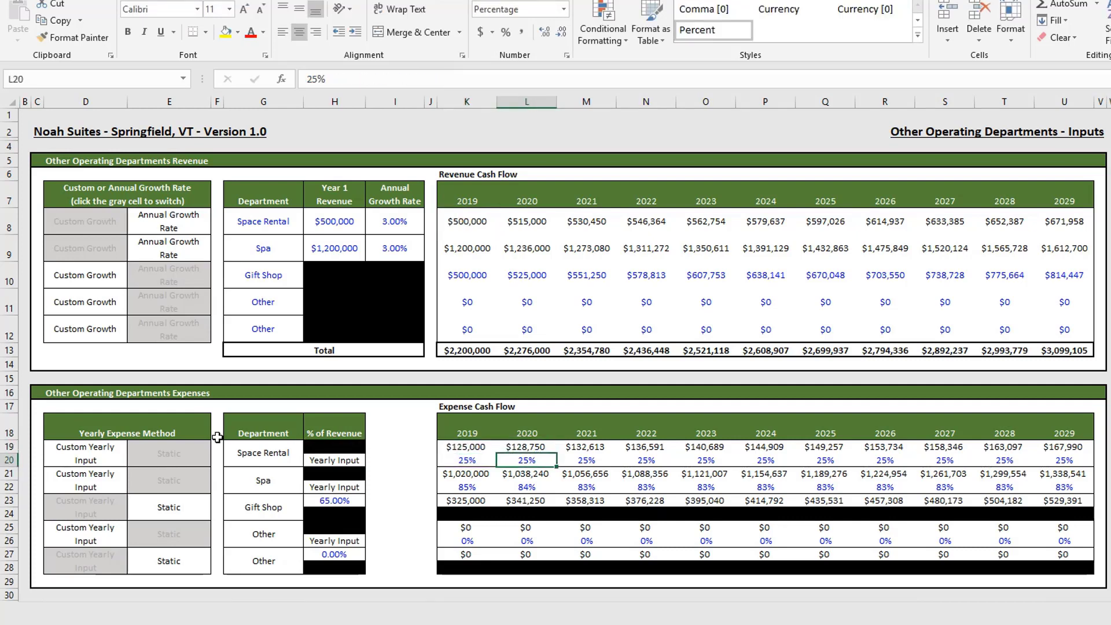
{"action": "left_click", "coordinate": [466, 460]}
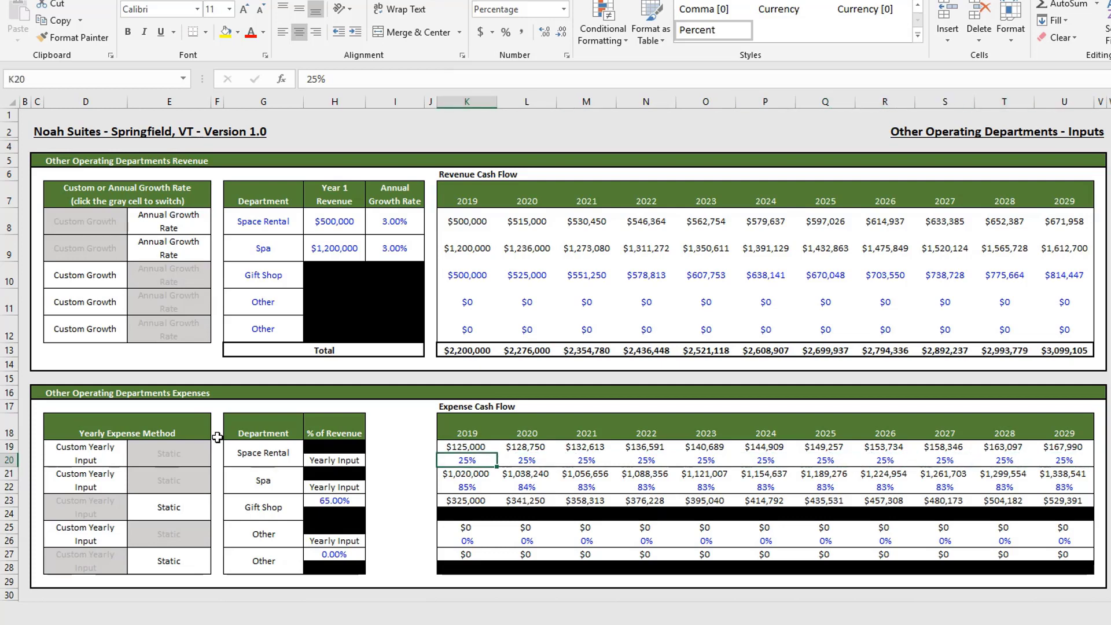
{"action": "left_click", "coordinate": [333, 458]}
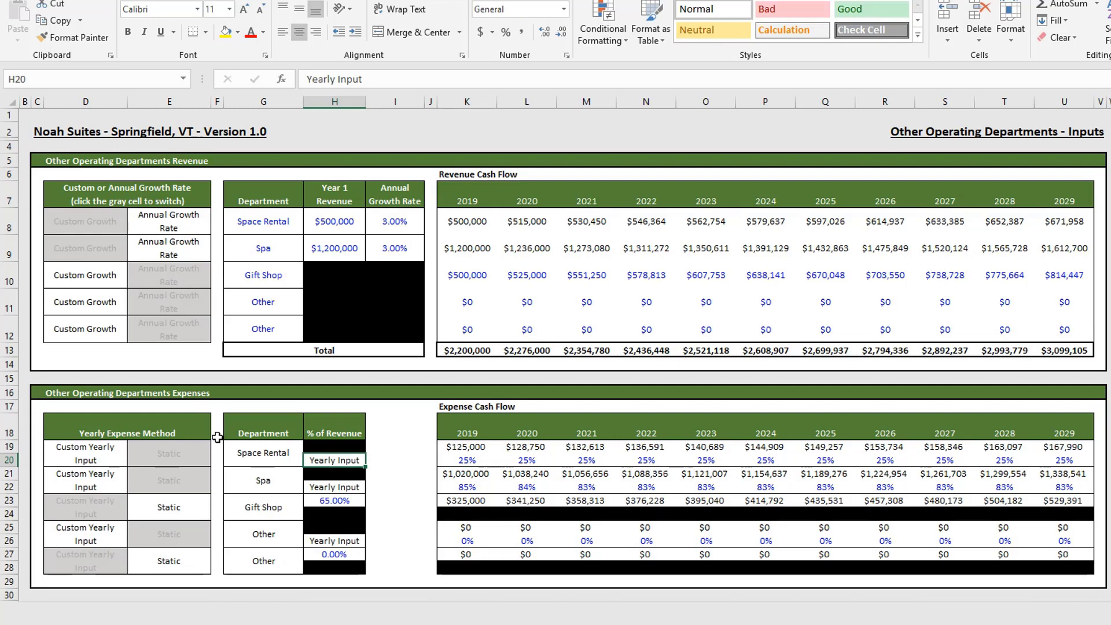
- Set Space Rental's expense method to Static and verify the 25% of revenue rate
{"action": "left_click", "coordinate": [169, 453]}
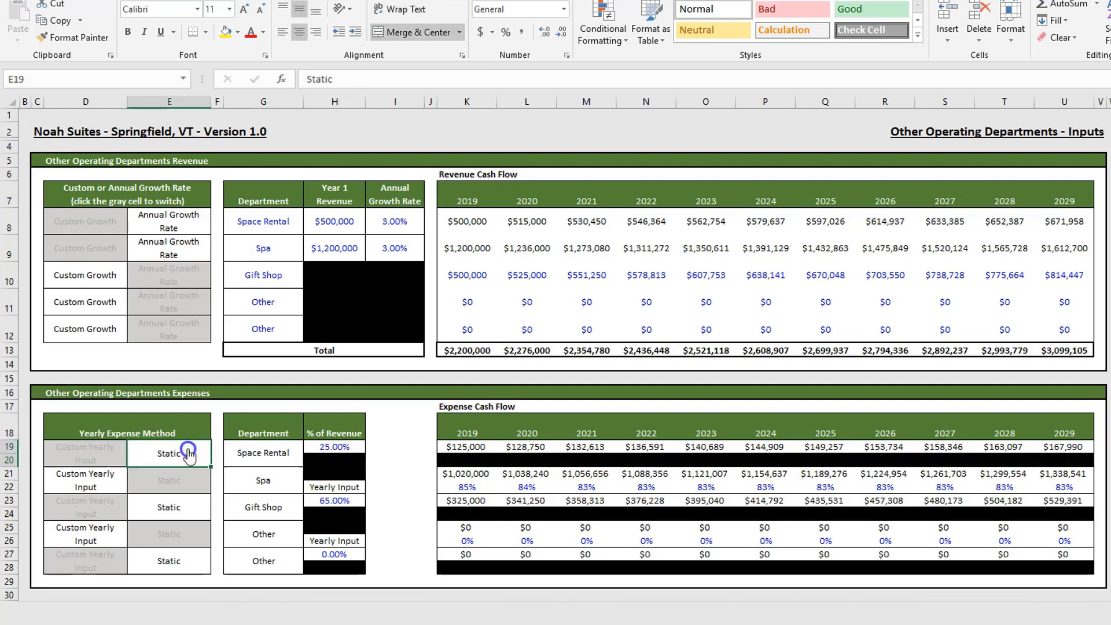
{"action": "left_click", "coordinate": [263, 452]}
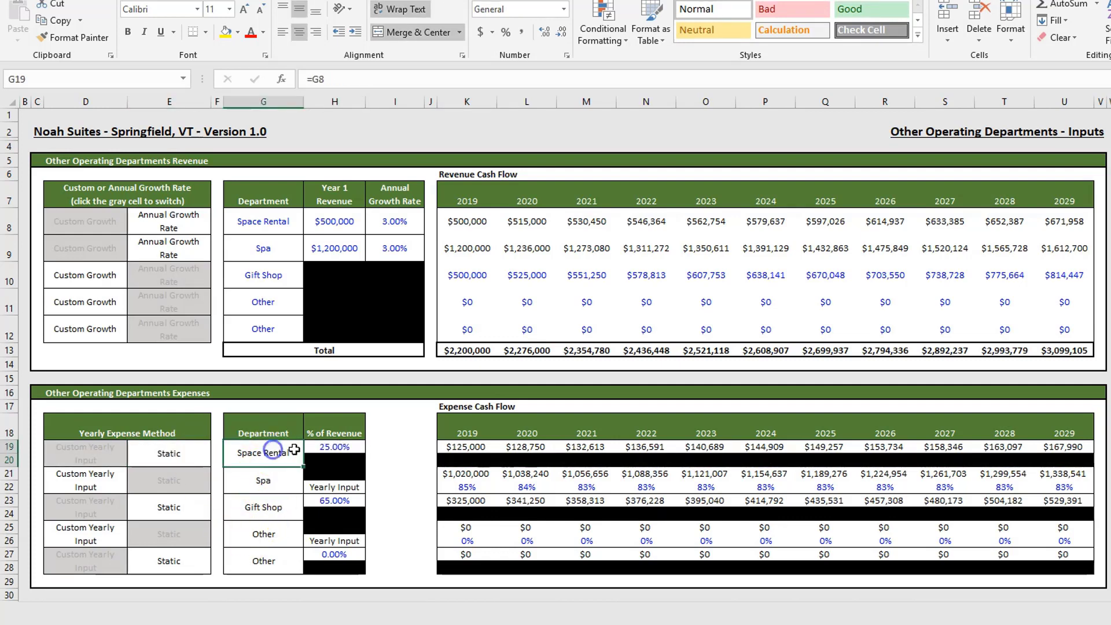
{"action": "left_click", "coordinate": [333, 446]}
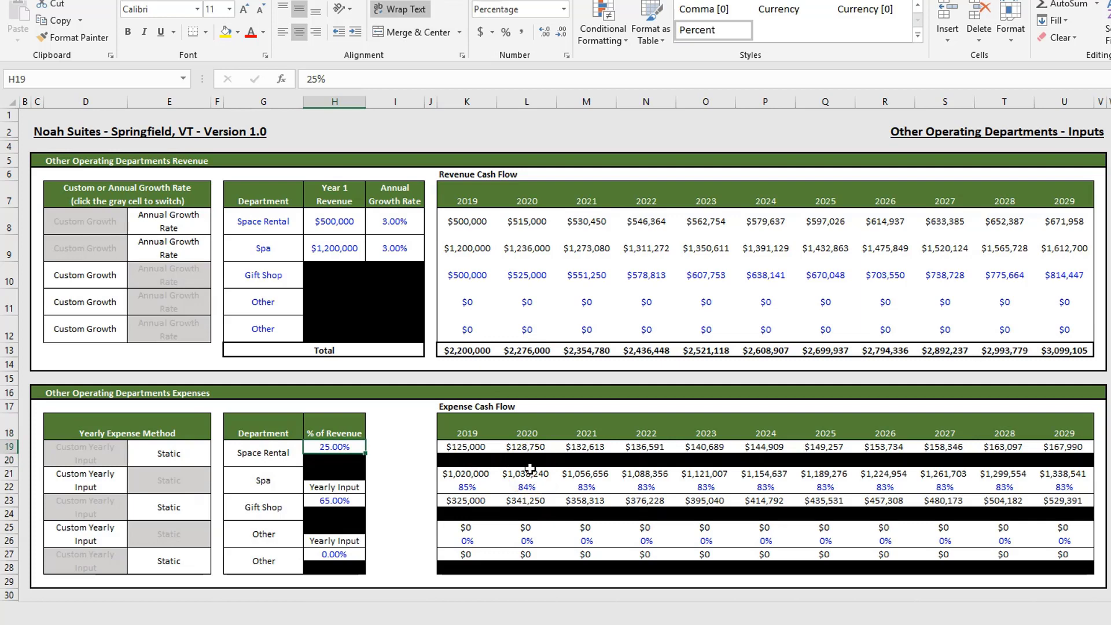
{"action": "mouse_move", "coordinate": [362, 398]}
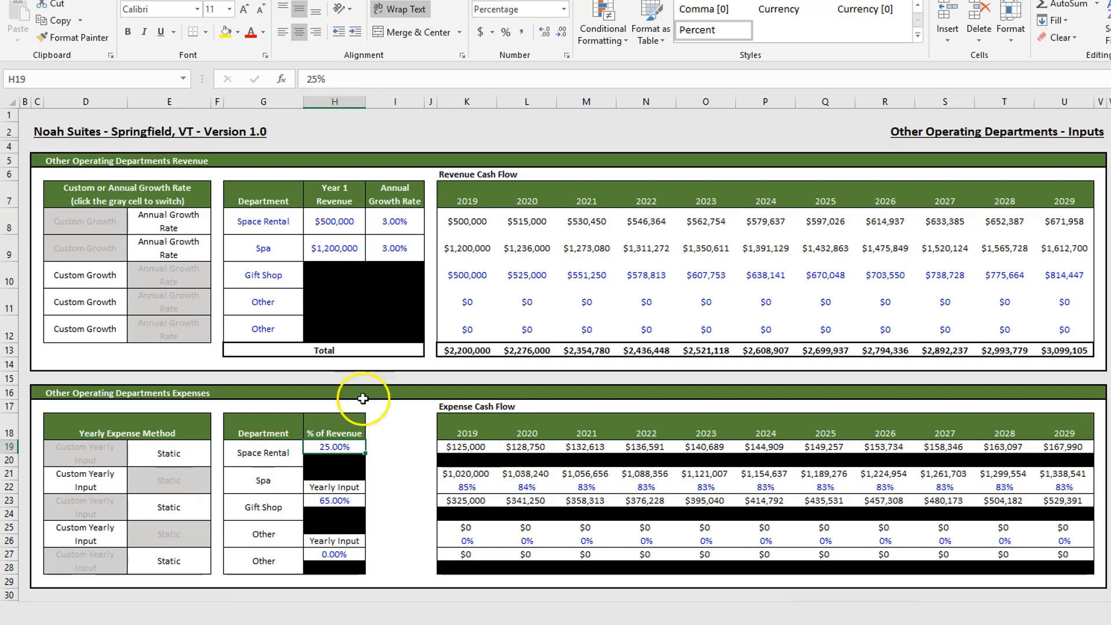
{"action": "mouse_move", "coordinate": [165, 459]}
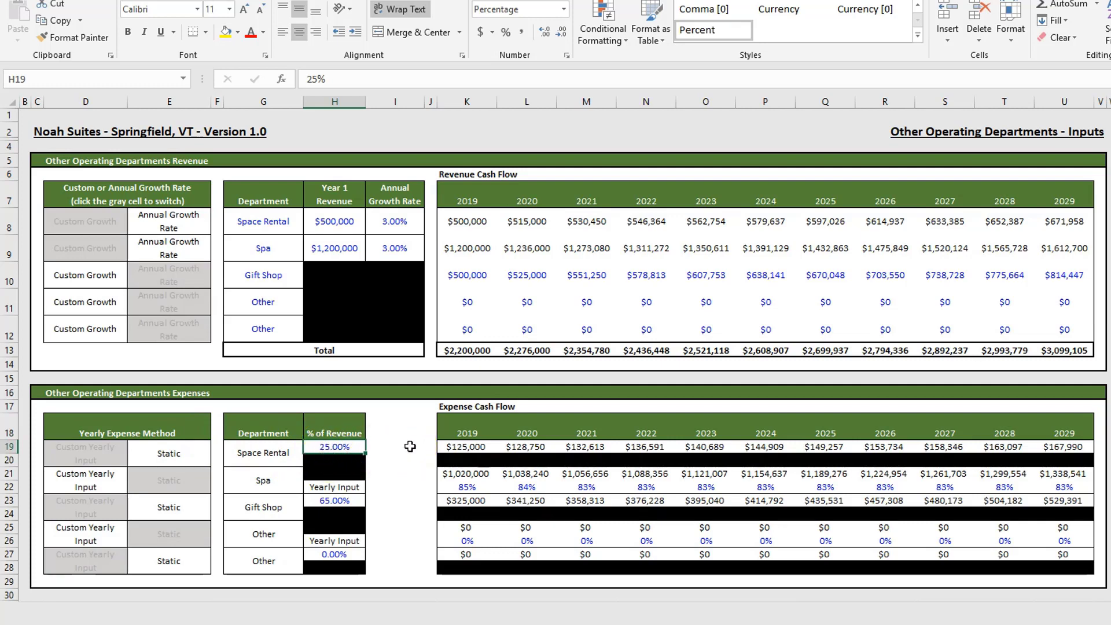
{"action": "mouse_move", "coordinate": [511, 586]}
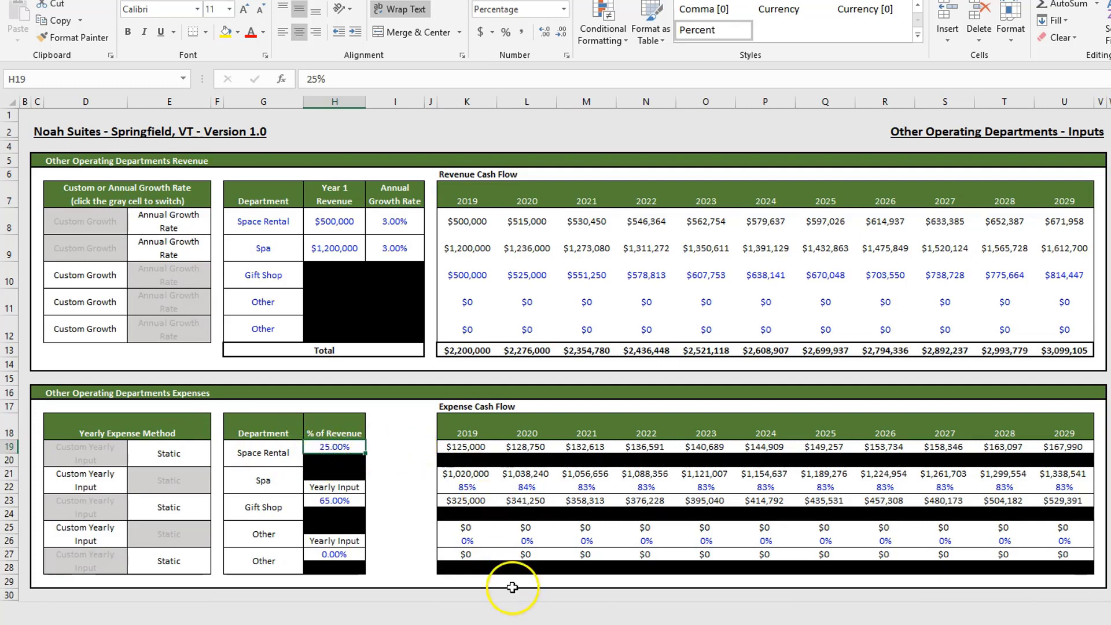
{"action": "mouse_move", "coordinate": [491, 609]}
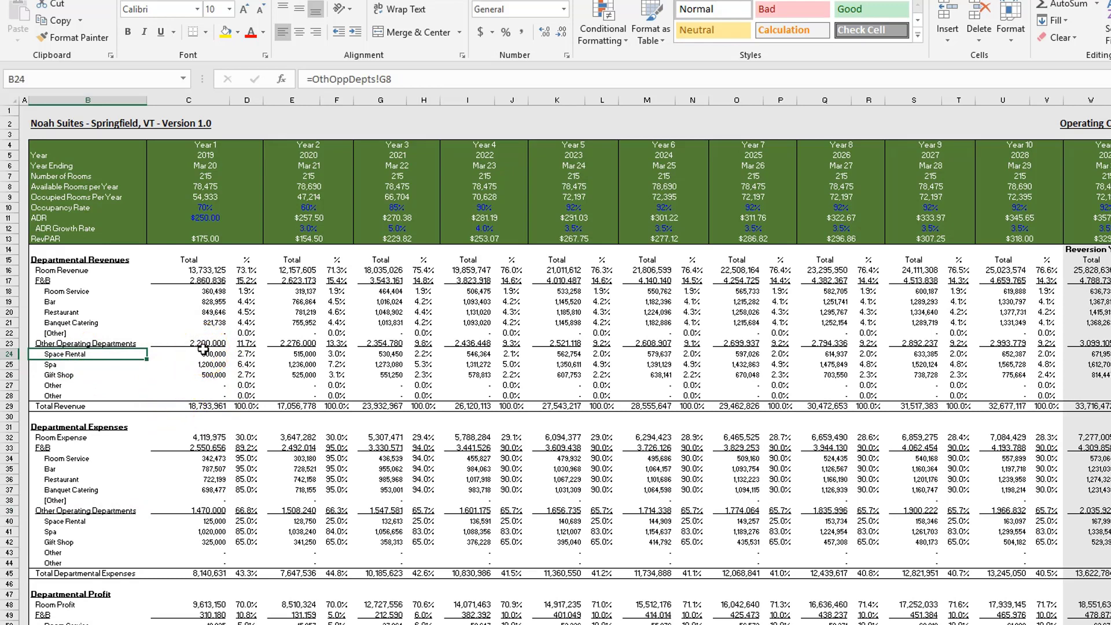
- Trace the Other Operating Departments revenue and expense lines, then return to OthOppDepts
{"action": "left_click", "coordinate": [188, 353]}
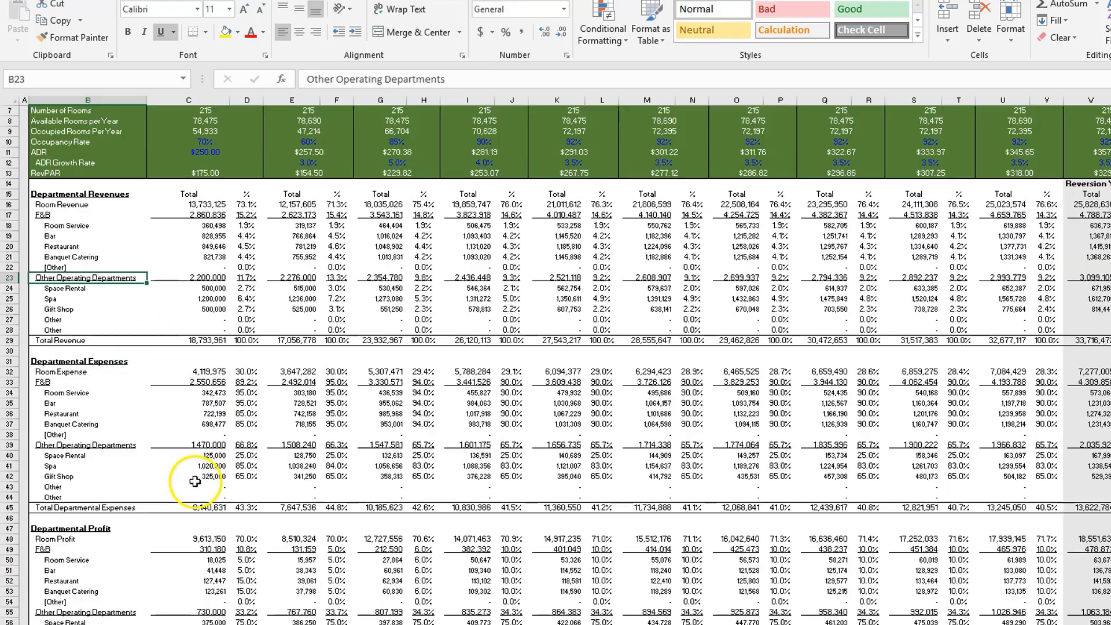
{"action": "left_click", "coordinate": [85, 444]}
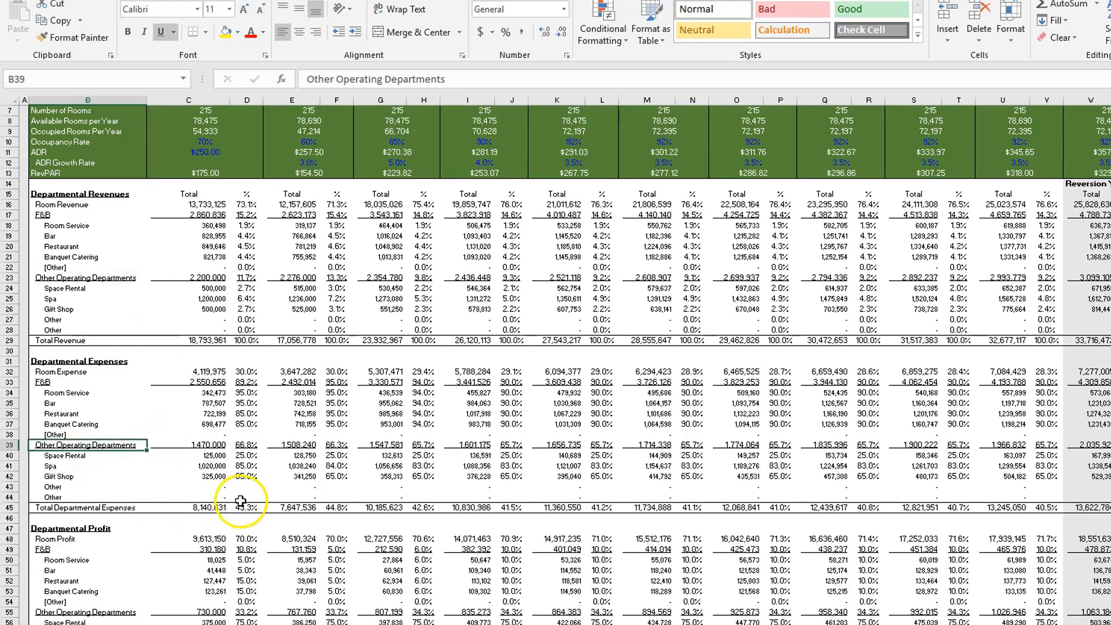
{"action": "scroll", "scroll_direction": "down", "scroll_amount": 3}
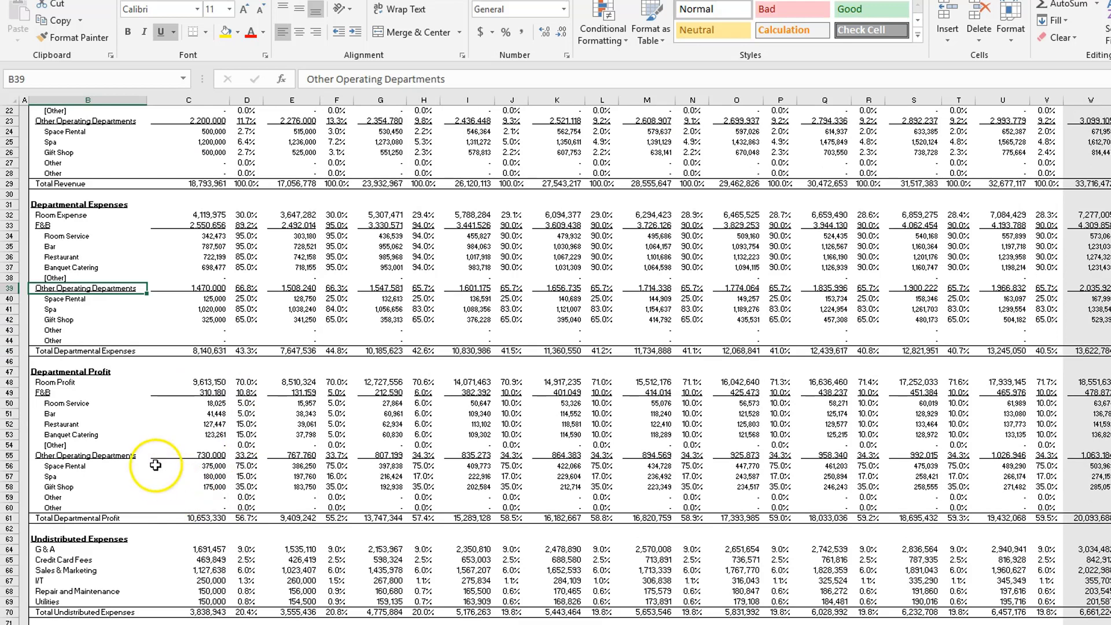
{"action": "left_click", "coordinate": [86, 454]}
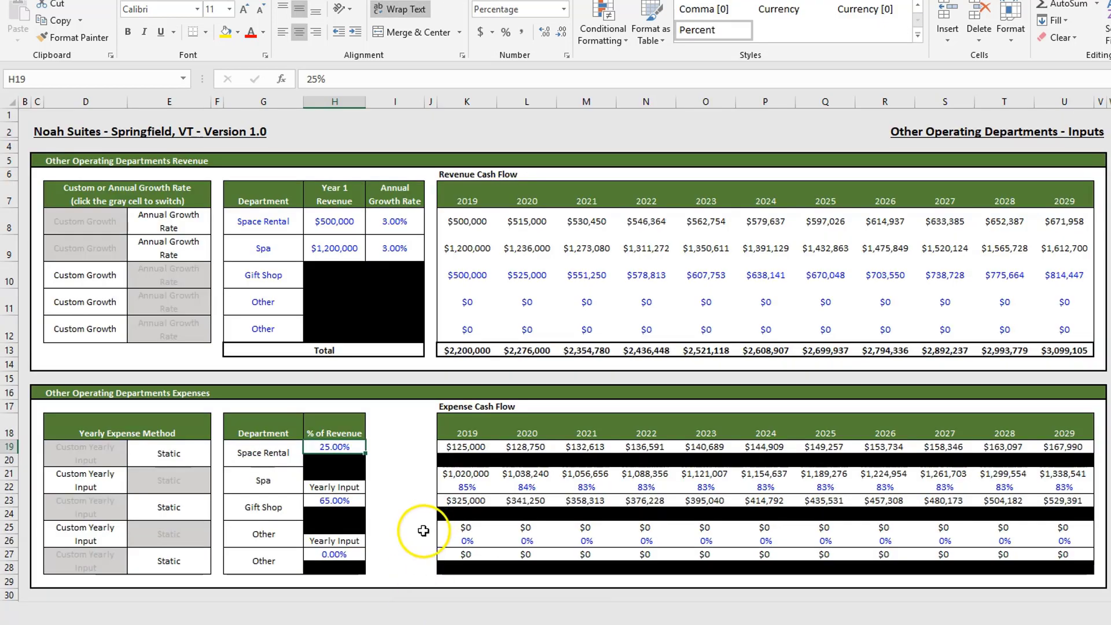
{"action": "mouse_move", "coordinate": [308, 383]}
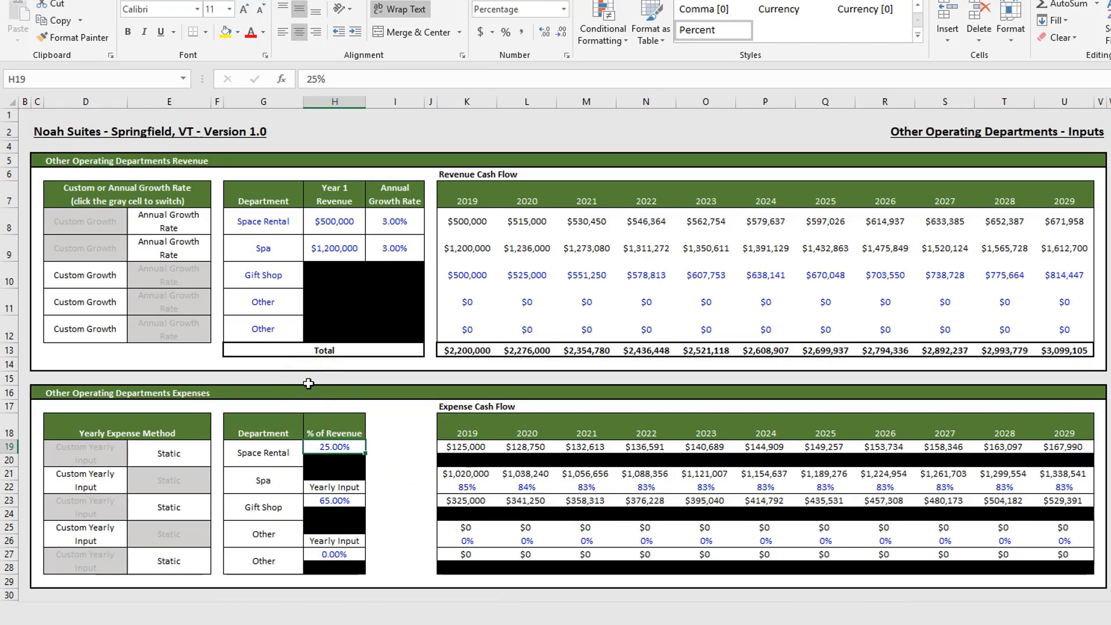